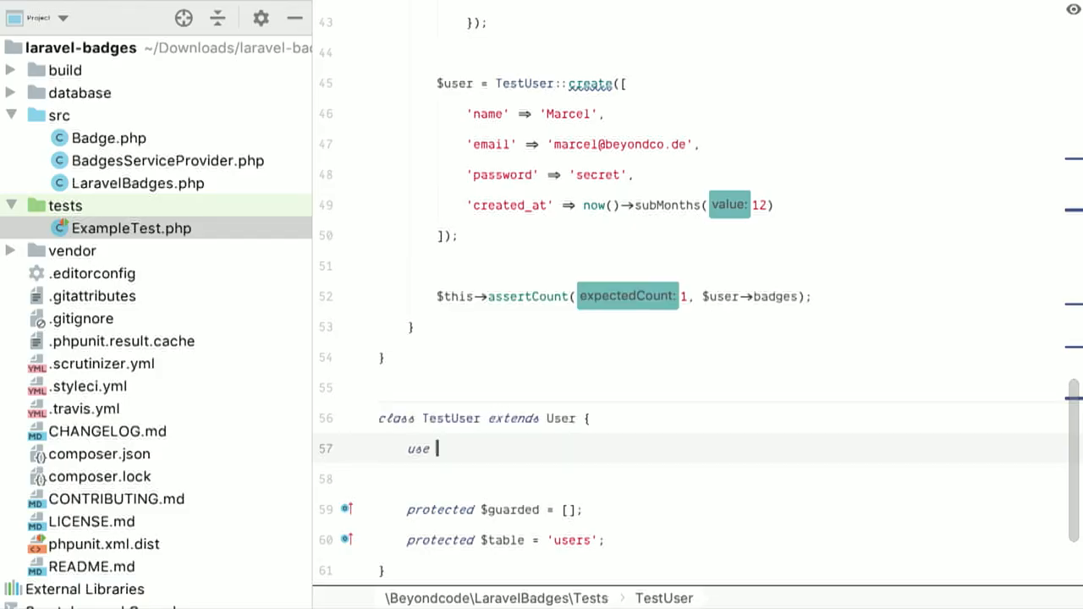
- Add 'use HasBadges;' inside the TestUser class in ExampleTest.php
{"action": "type", "text": "HasBadge"}
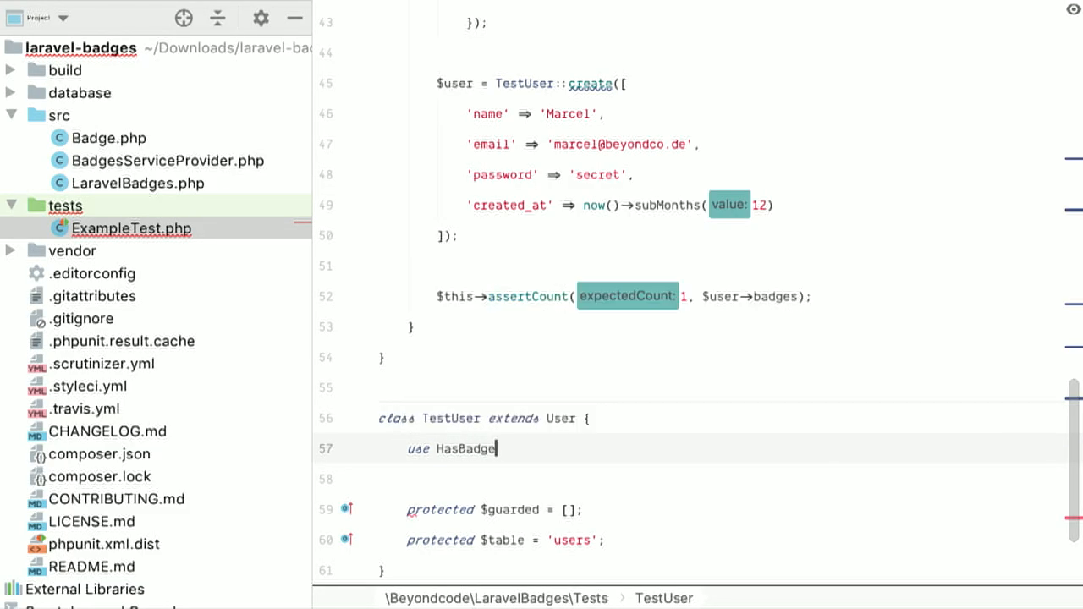
{"action": "type", "text": "s;"}
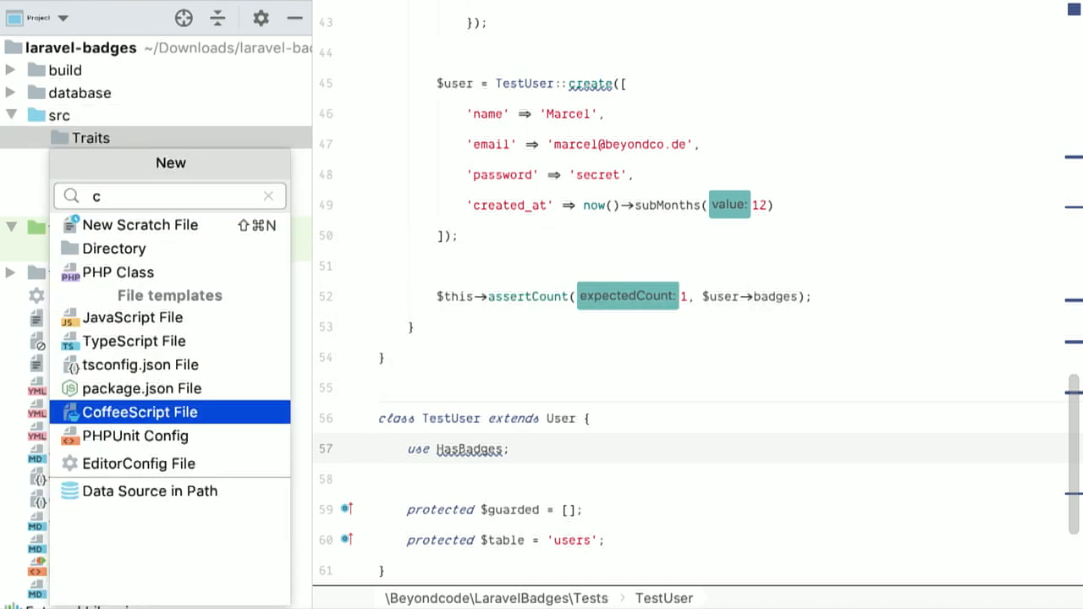
- Create a HasBadges PHP trait file in src/Traits and open it
{"action": "left_click", "coordinate": [118, 272]}
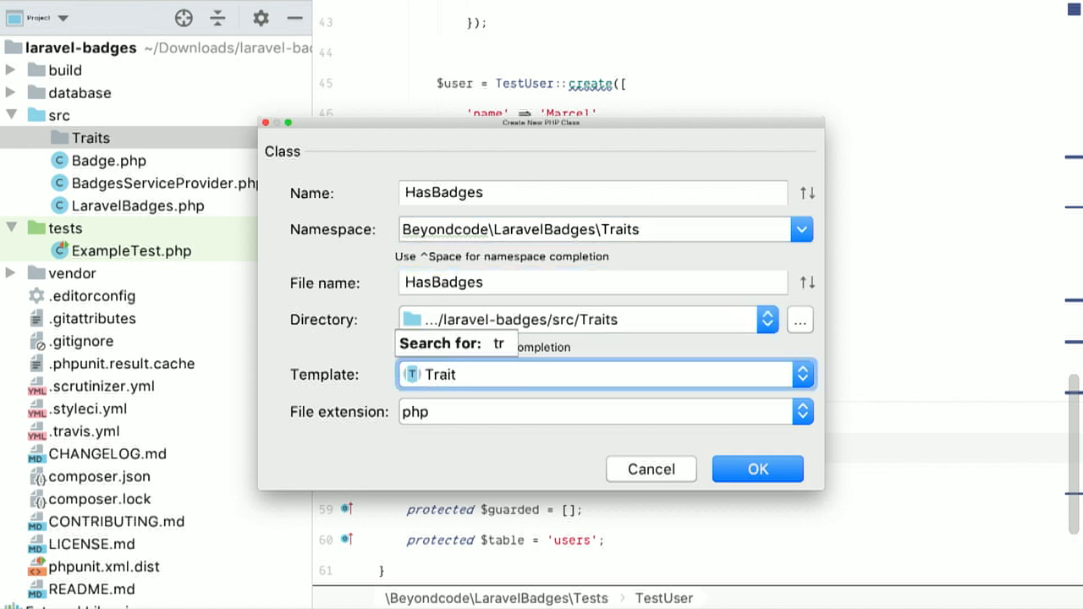
{"action": "left_click", "coordinate": [756, 469]}
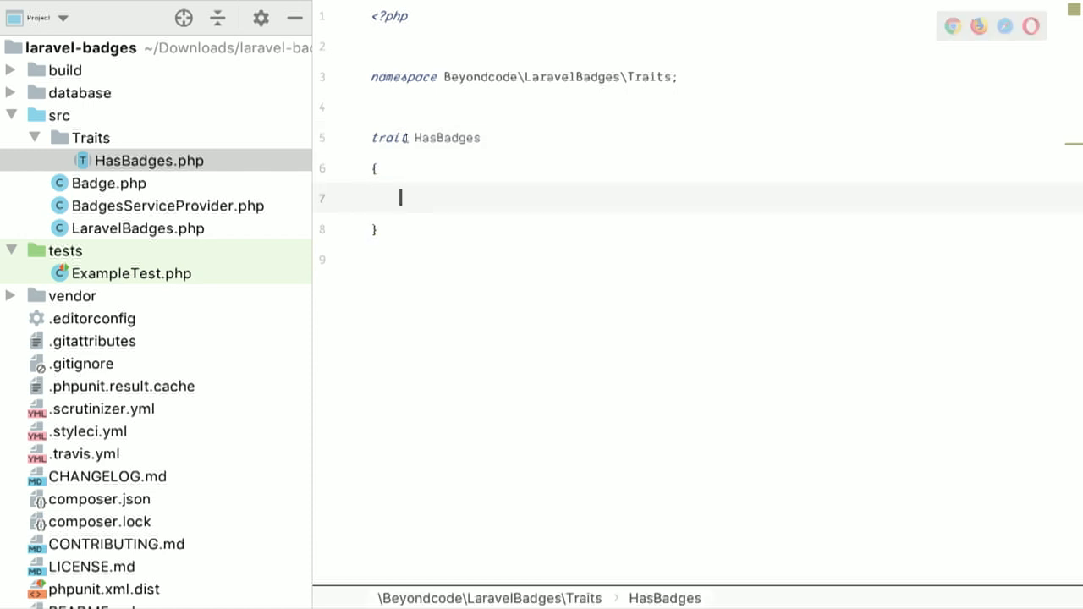
{"action": "left_click", "coordinate": [132, 274]}
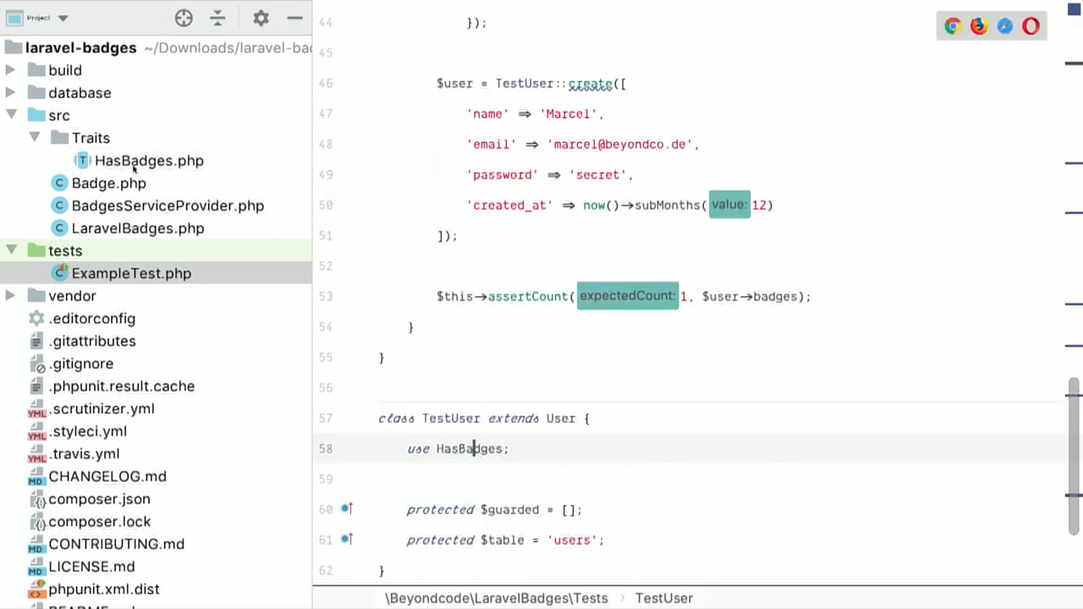
{"action": "left_click", "coordinate": [150, 160]}
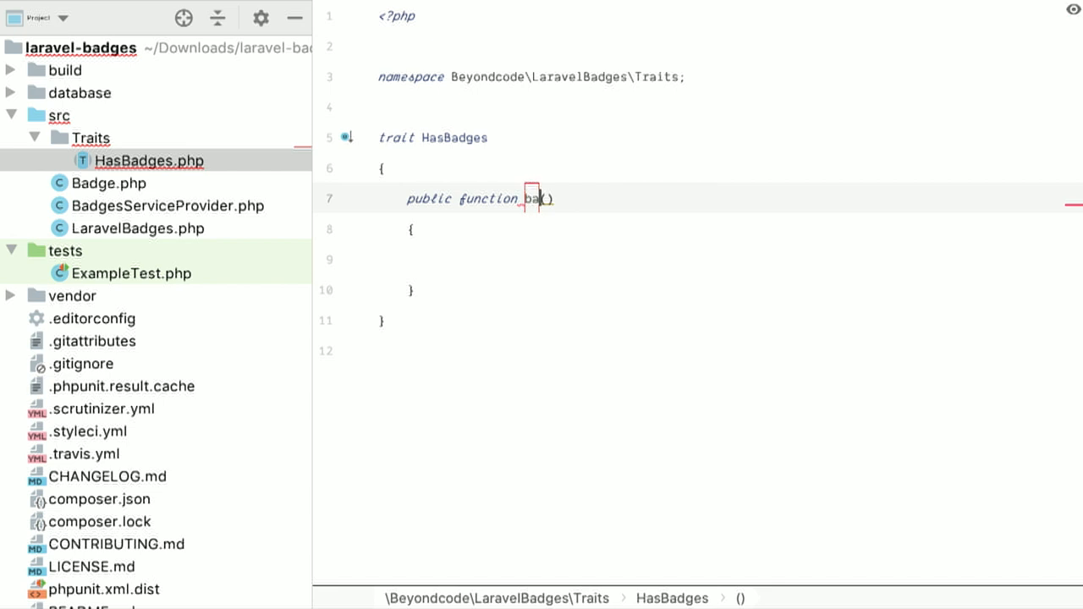
- Write badges() returning morphToMany(Badge::class, 'model', table 'badgeables')
{"action": "type", "text": "ret"}
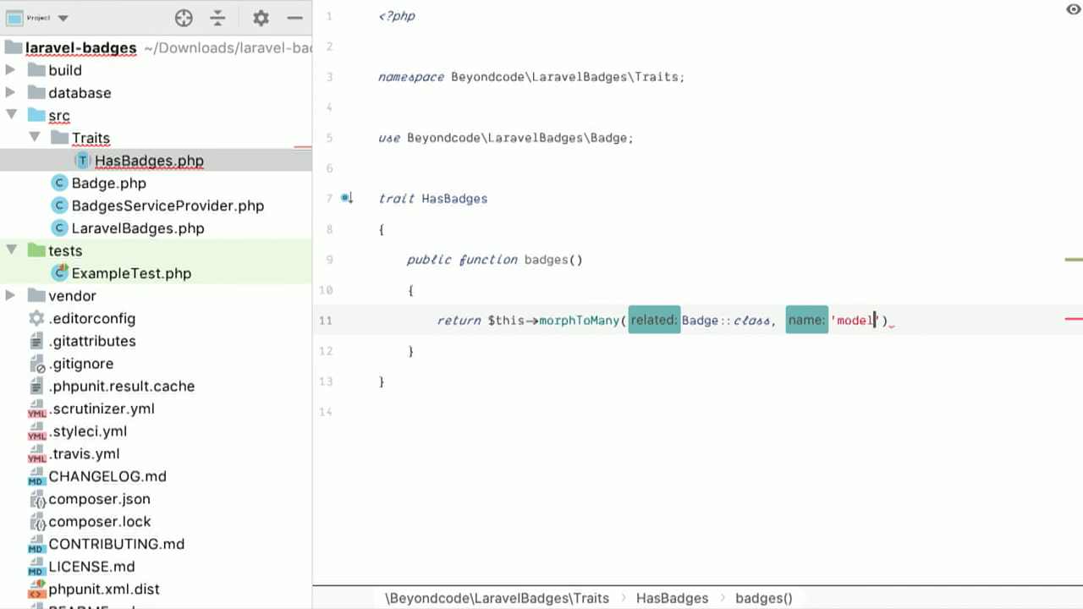
{"action": "type", "text": ","}
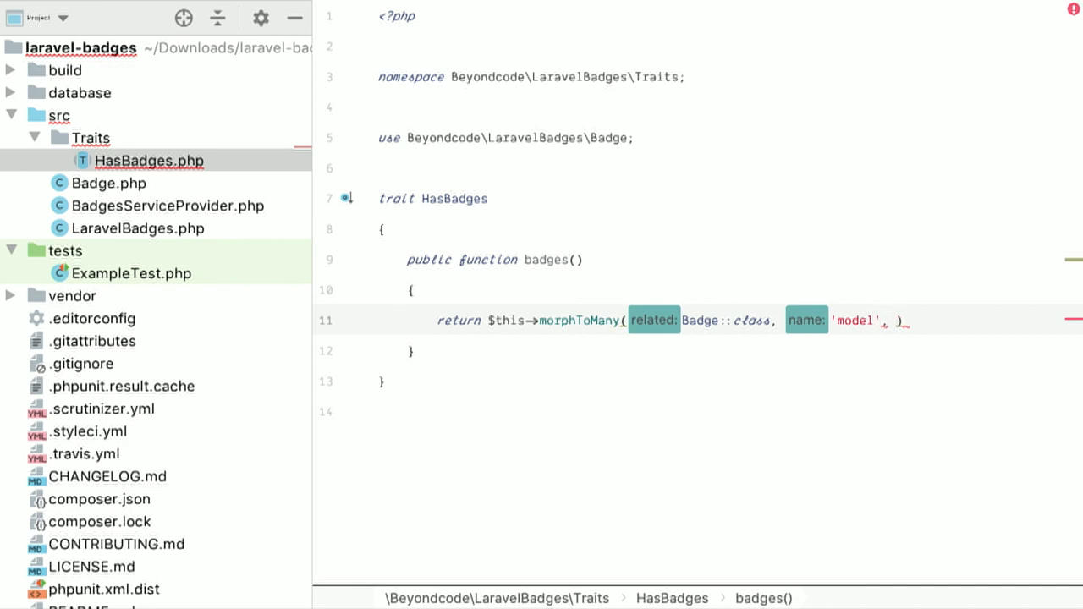
{"action": "type", "text": "table: 'badgeables"}
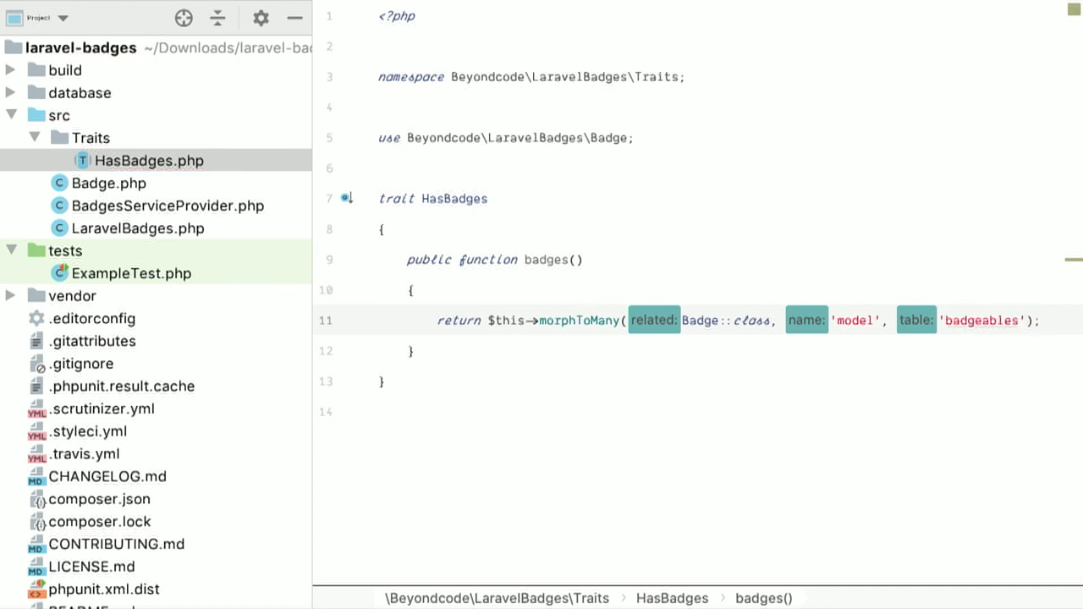
- Return to ExampleTest.php and bring the BadgeProvider::grant() call into view
{"action": "left_click", "coordinate": [132, 273]}
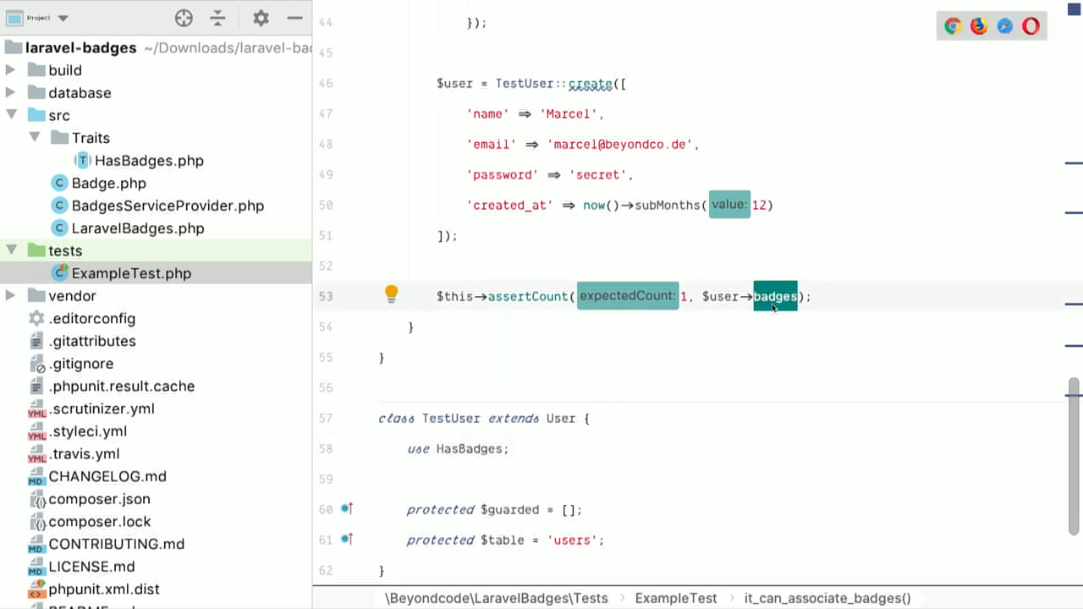
{"action": "scroll", "scroll_direction": "up", "scroll_amount": 3}
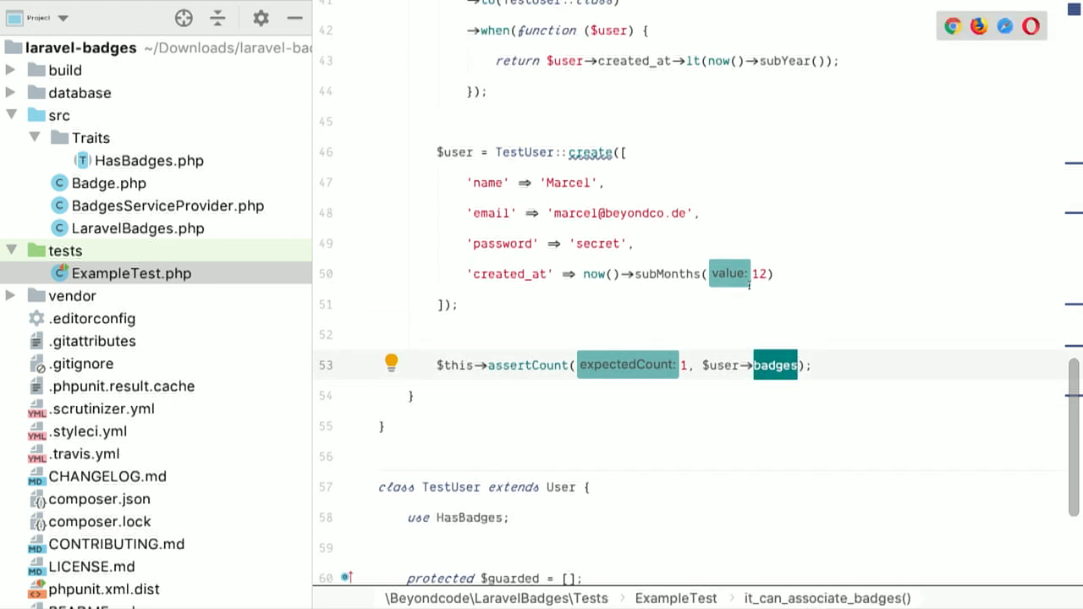
{"action": "scroll", "scroll_direction": "up", "scroll_amount": 3}
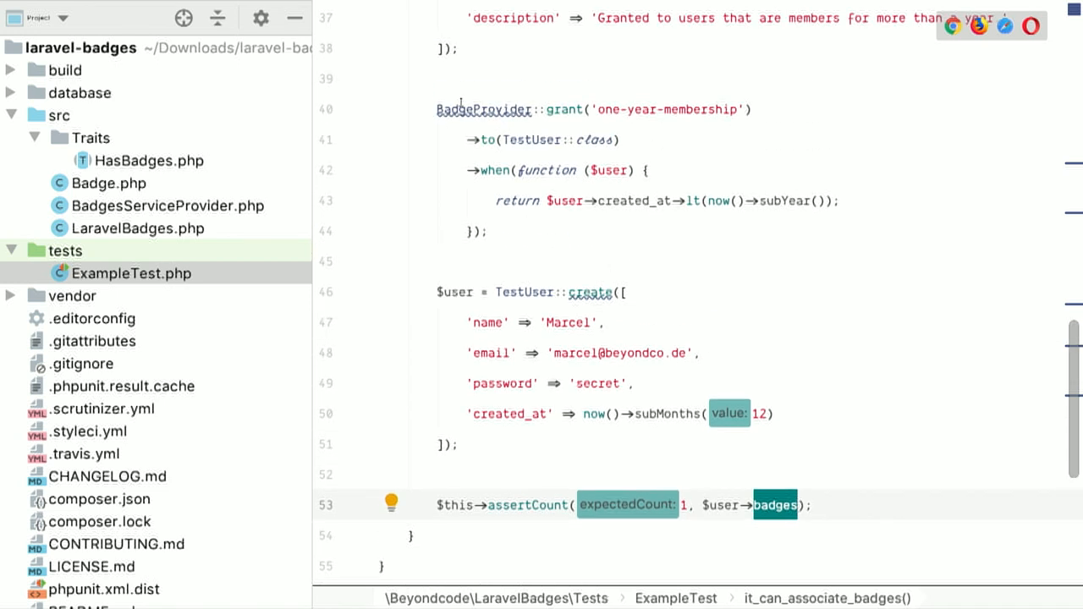
{"action": "scroll", "scroll_direction": "up", "scroll_amount": 3}
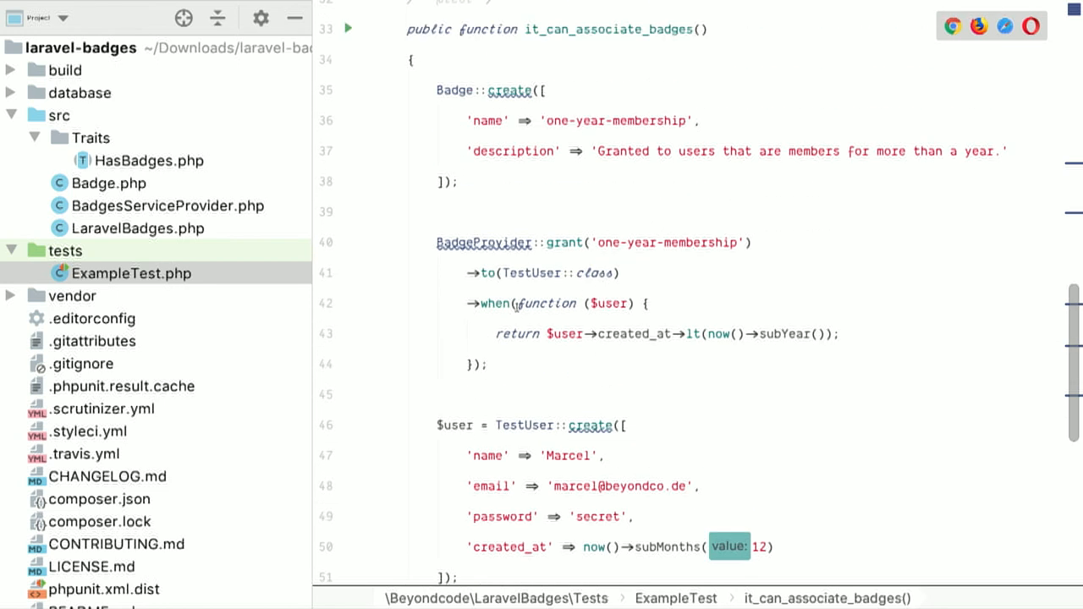
{"action": "left_click", "coordinate": [35, 115]}
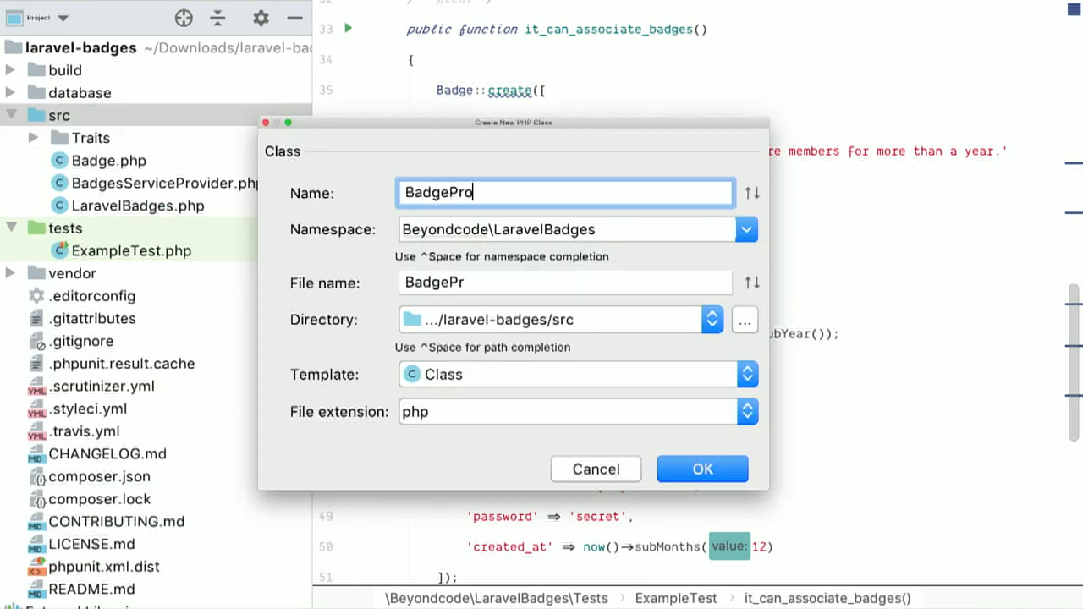
- Create the BadgeProvider class with protected $badge, $model and $condition properties
{"action": "left_click", "coordinate": [701, 468]}
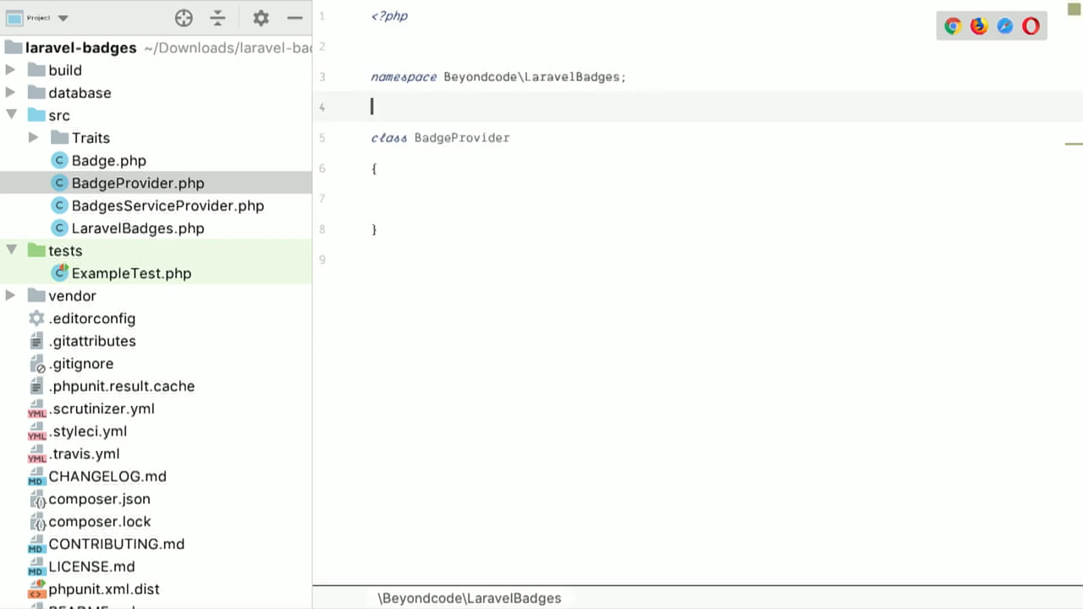
{"action": "left_click", "coordinate": [402, 198]}
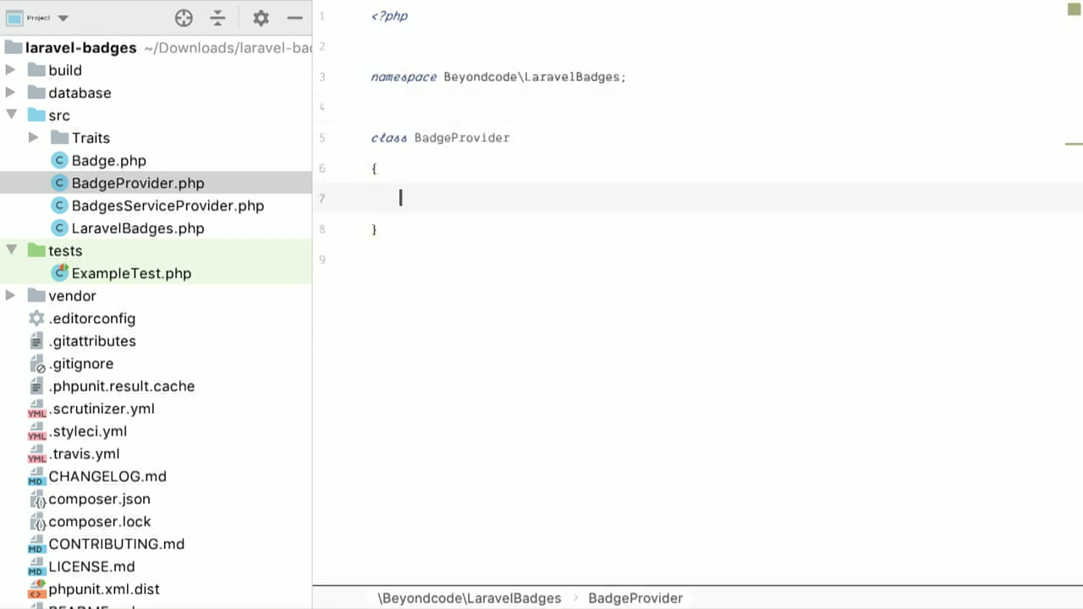
{"action": "type", "text": "protected $badge;"}
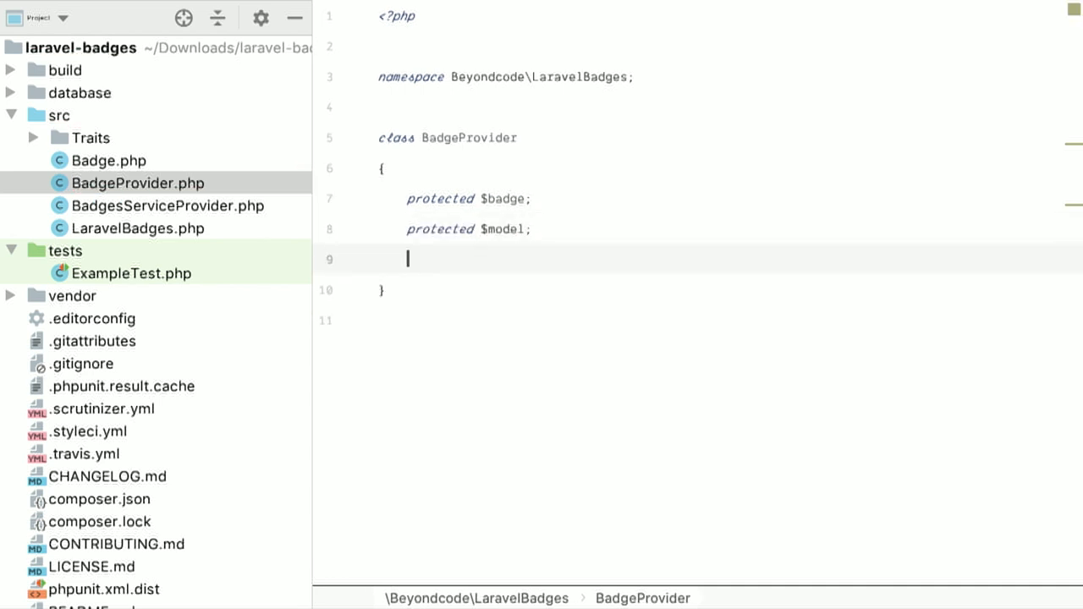
{"action": "type", "text": "protected $condition;"}
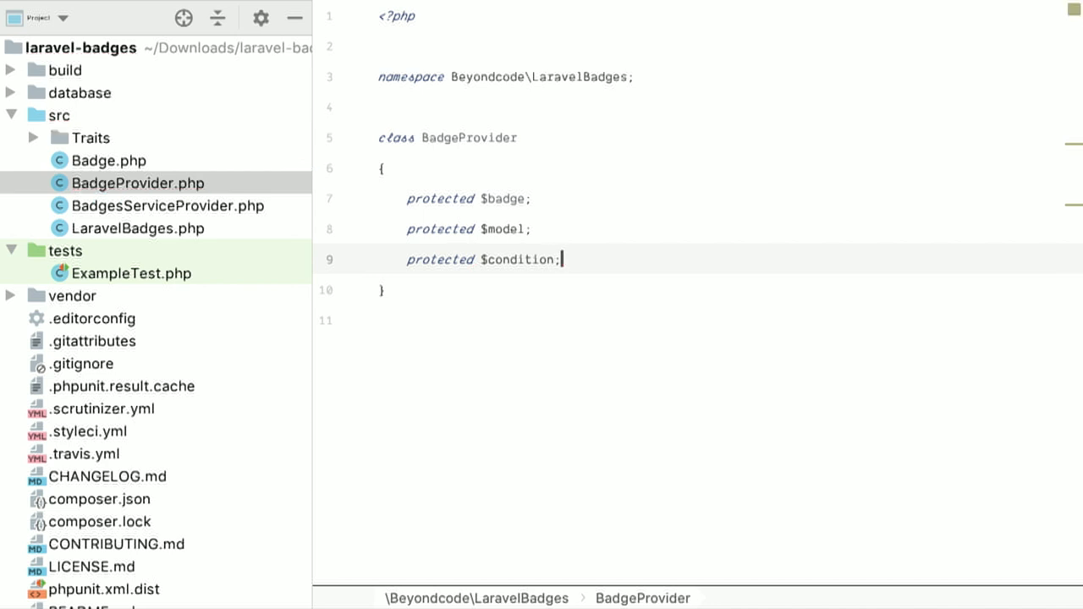
- Add a grant($badge) method that stores the badge and returns $this
{"action": "type", "text": "public function ()"}
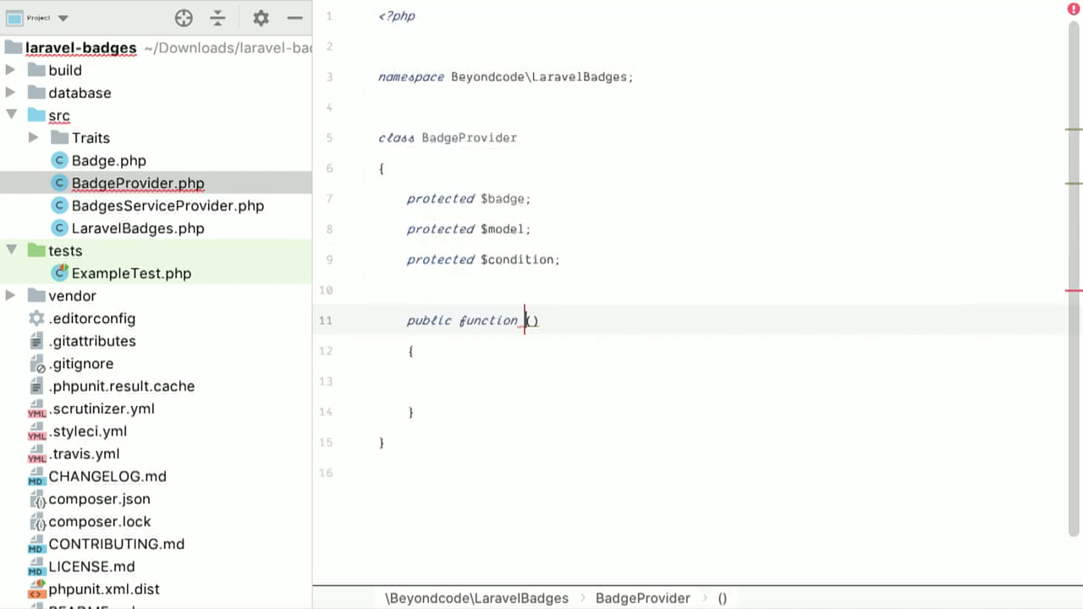
{"action": "type", "text": "ga"}
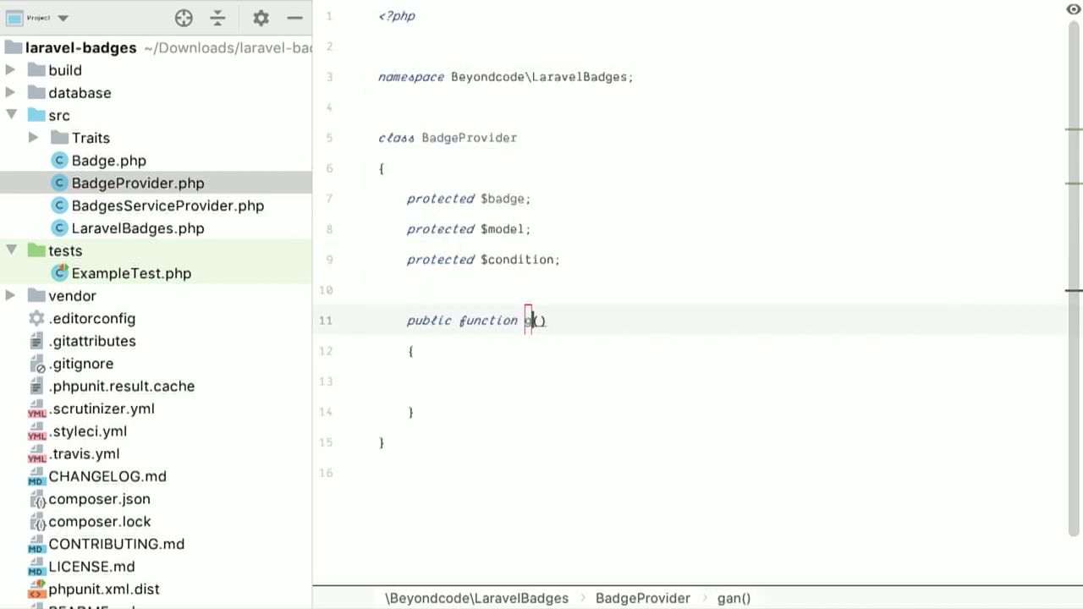
{"action": "type", "text": "rant($badge)"}
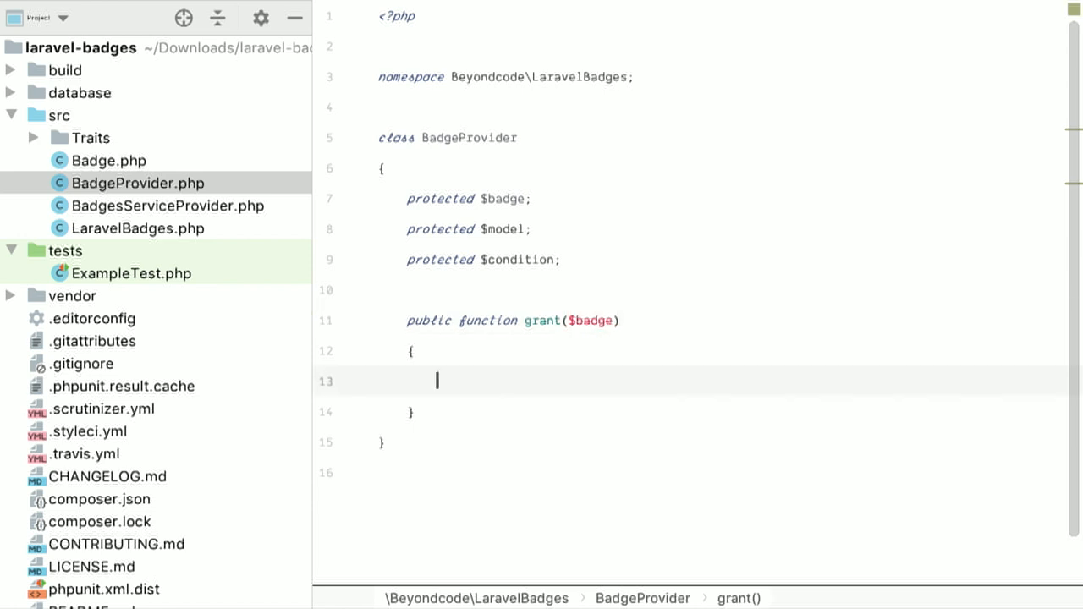
{"action": "type", "text": "$this->badge = $b"}
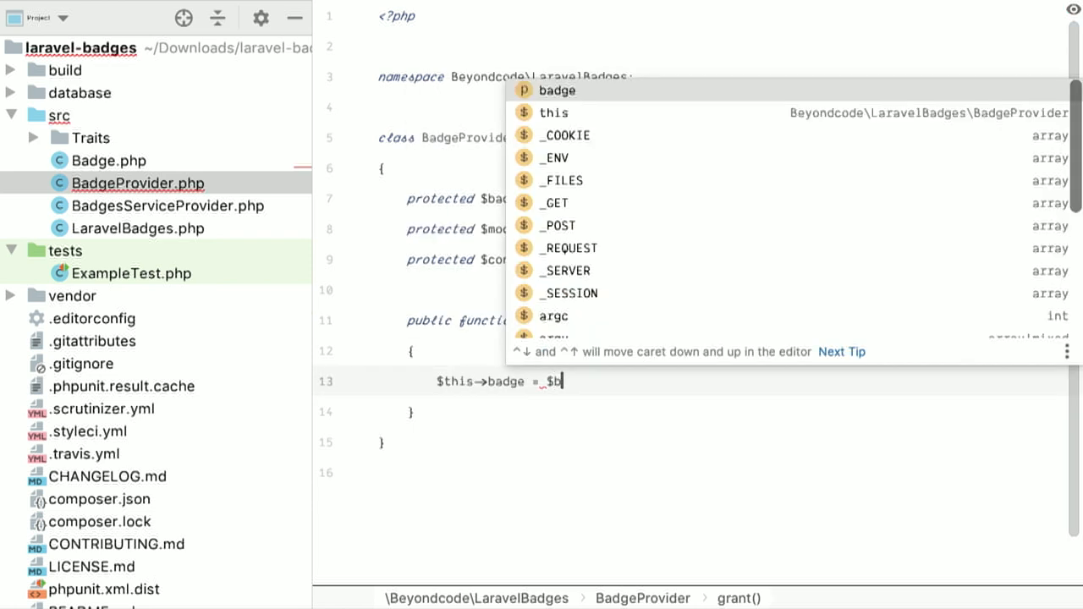
{"action": "type", "text": "return $this;"}
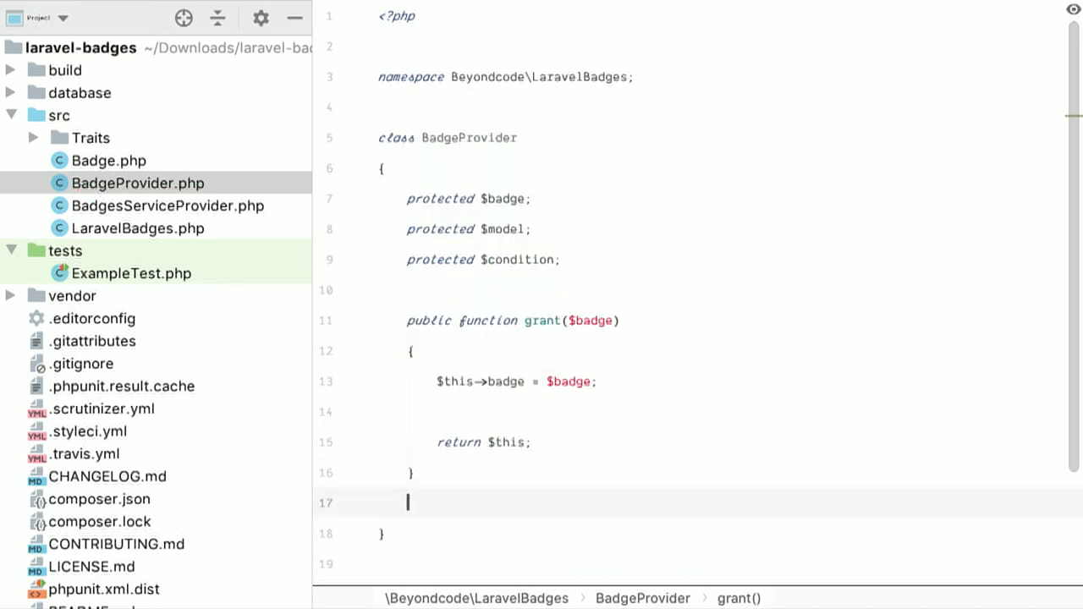
{"action": "type", "text": "public function to($model"}
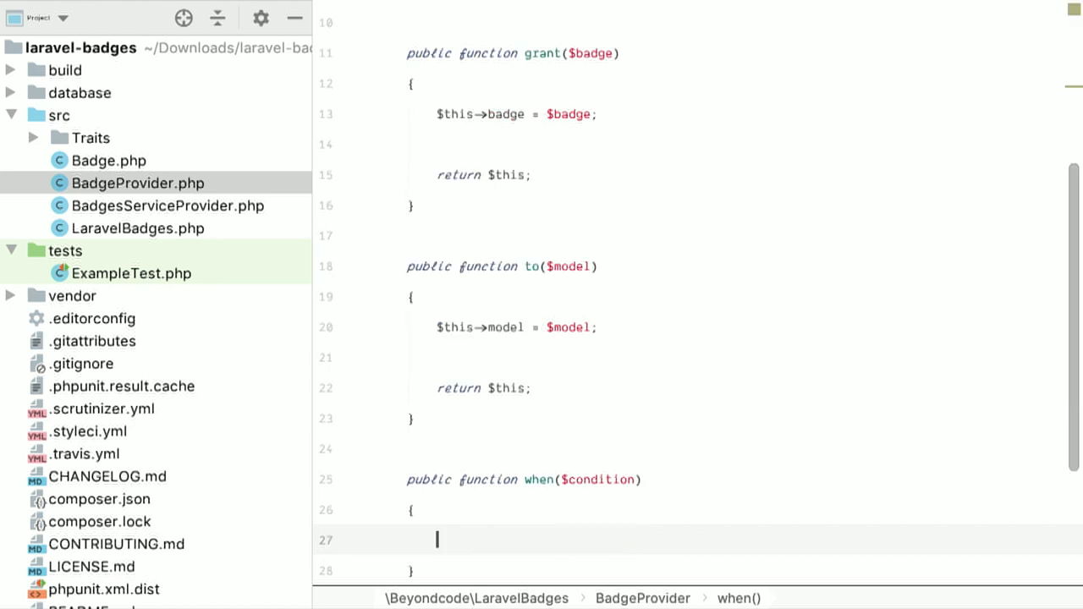
- Add to($model) and when($condition), with when() calling $this->applyBadges(), and start declaring applyBadges()
{"action": "type", "text": "$this->condition = $condition;"}
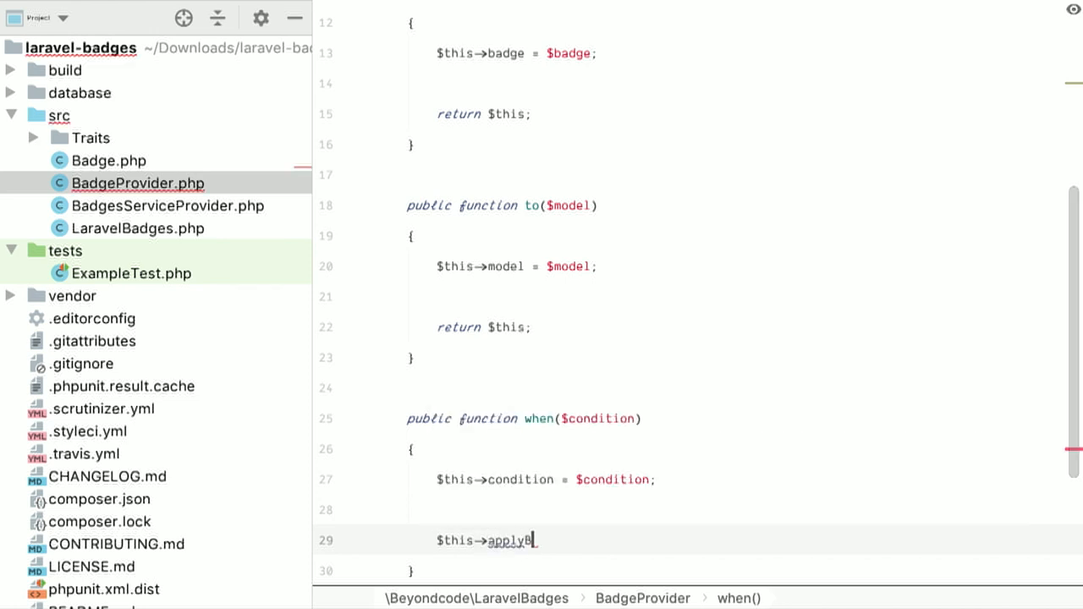
{"action": "type", "text": "adges();"}
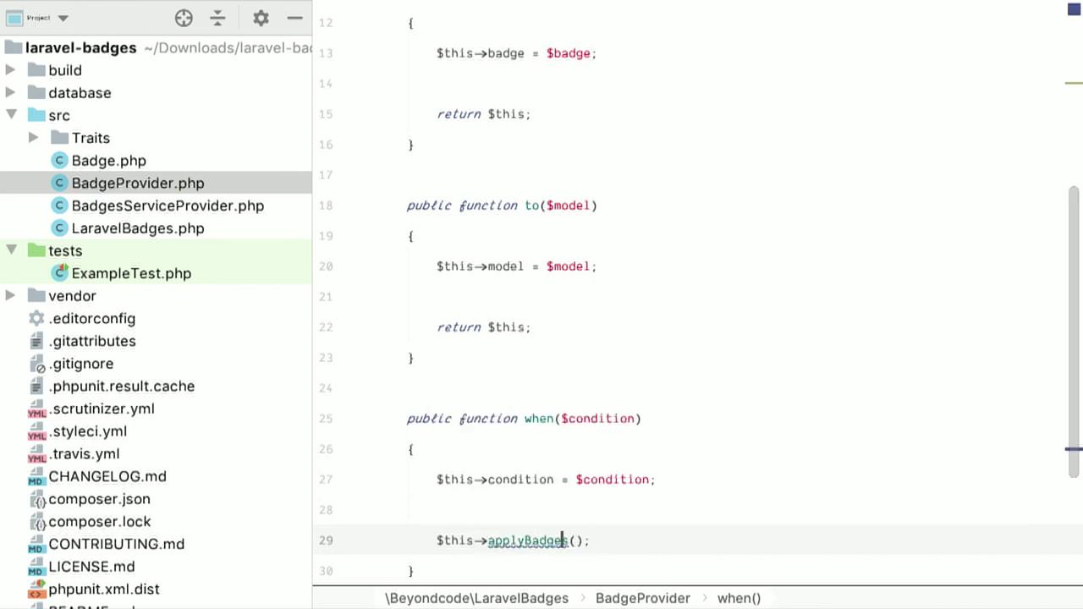
{"action": "type", "text": "pr function applyBadges("}
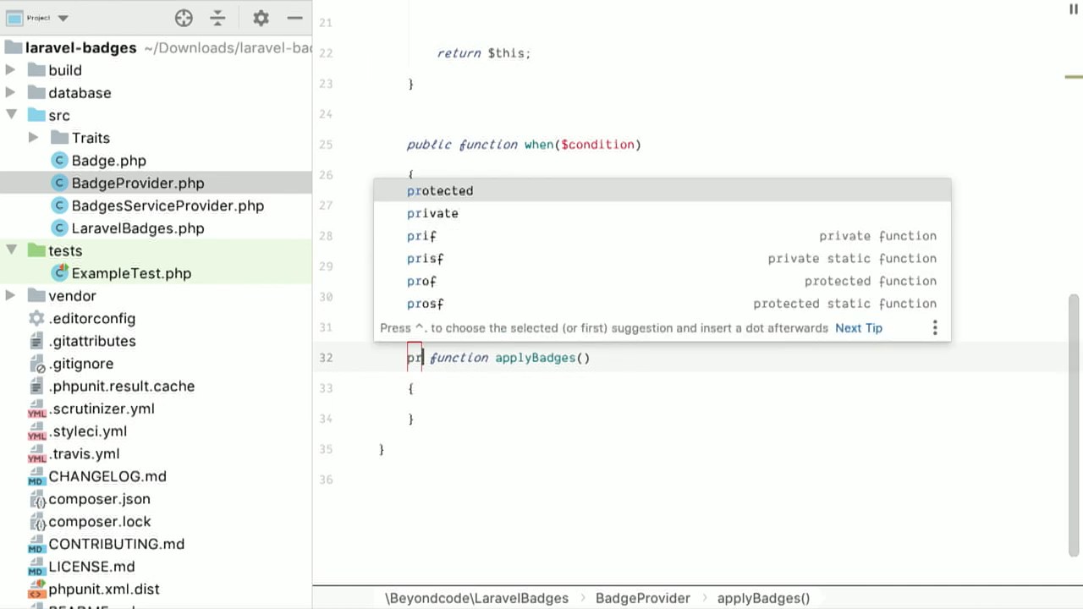